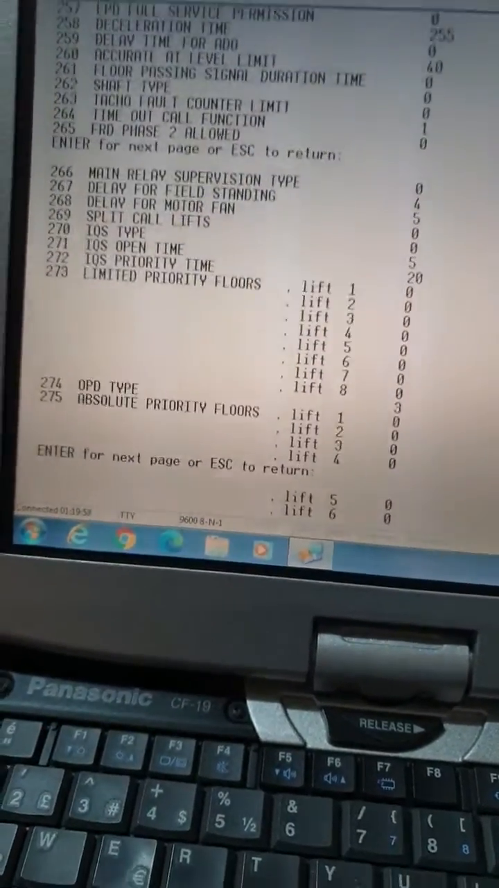
Page through the parameter listing from about 257 past the floor markings table at 380.
key("enter")
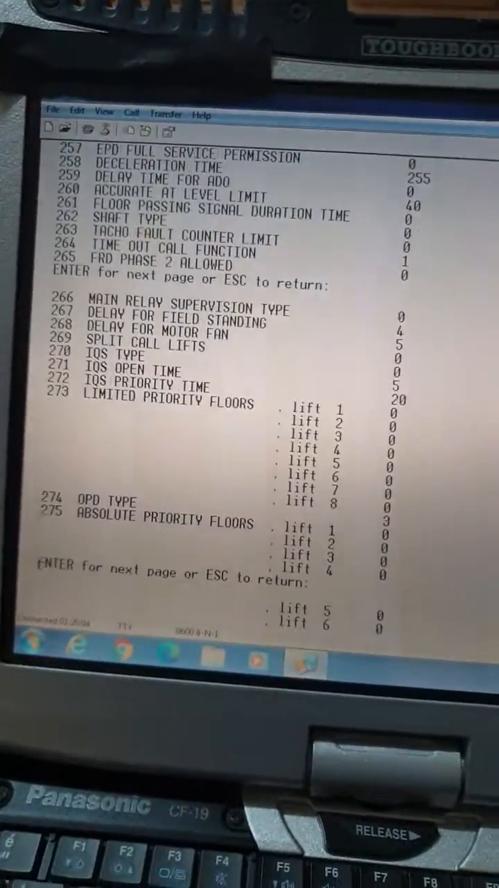
key("enter")
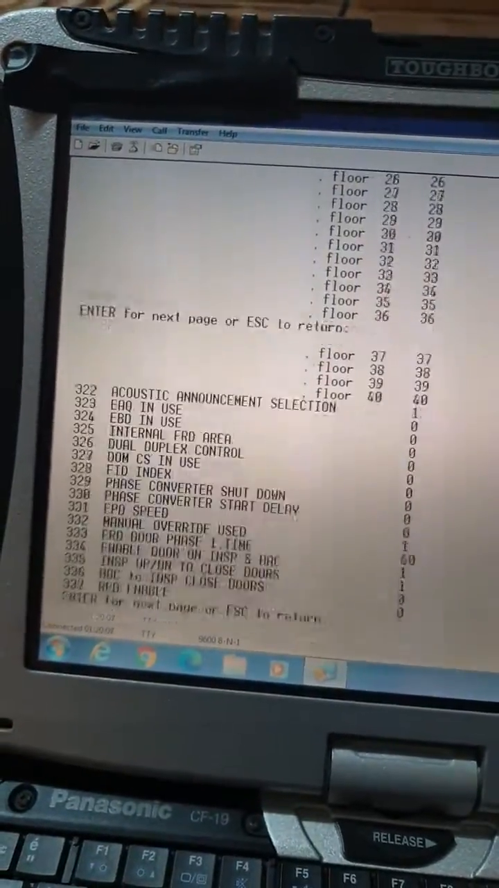
key("enter")
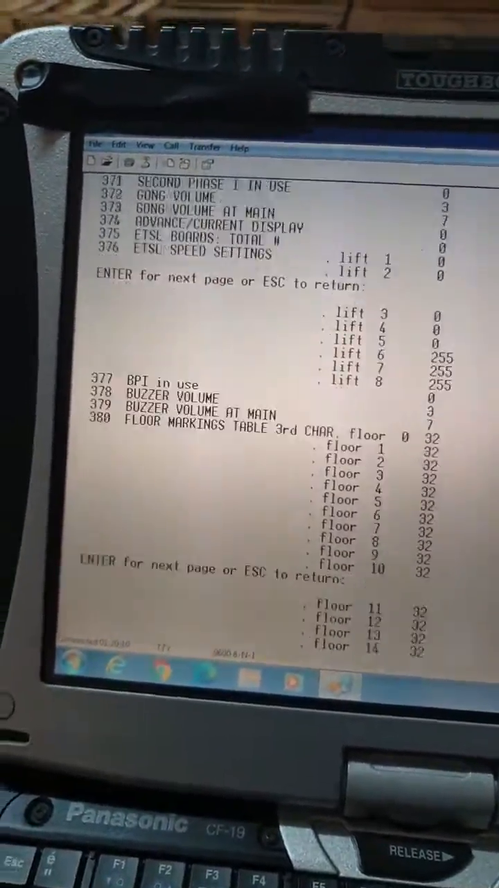
key("enter")
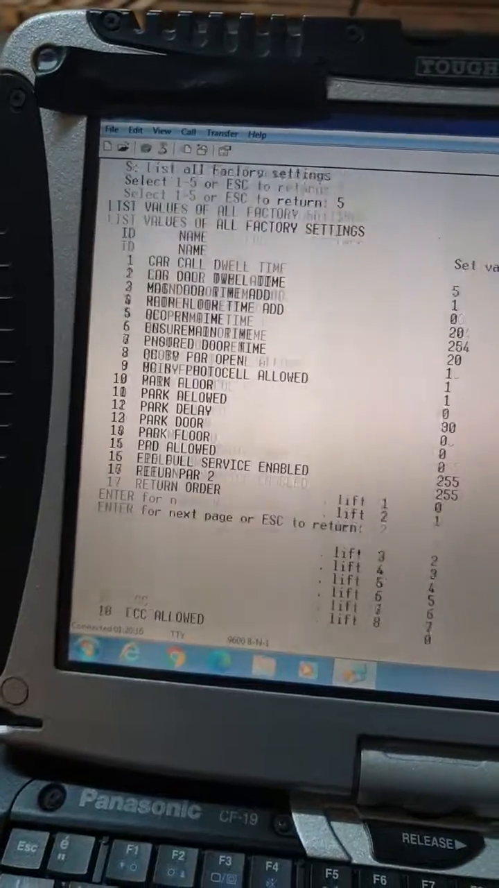
Page through the factory settings listing to entry 51, ending at the return-to-main notice.
key("enter")
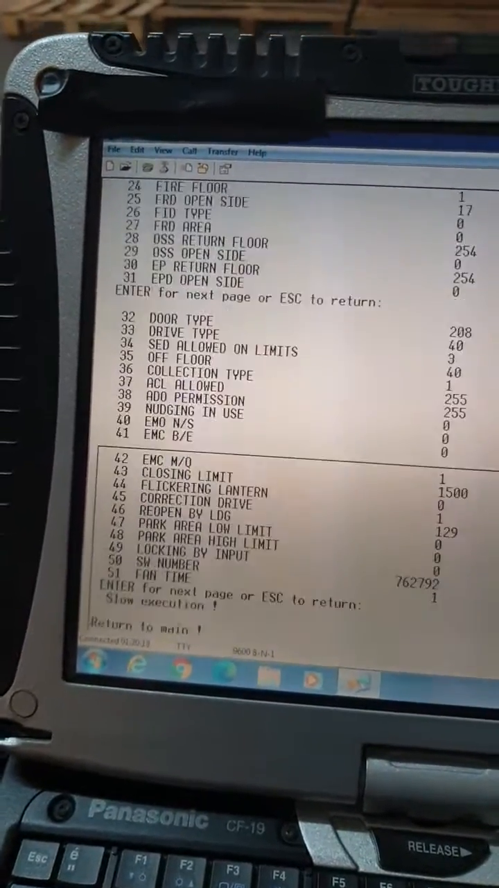